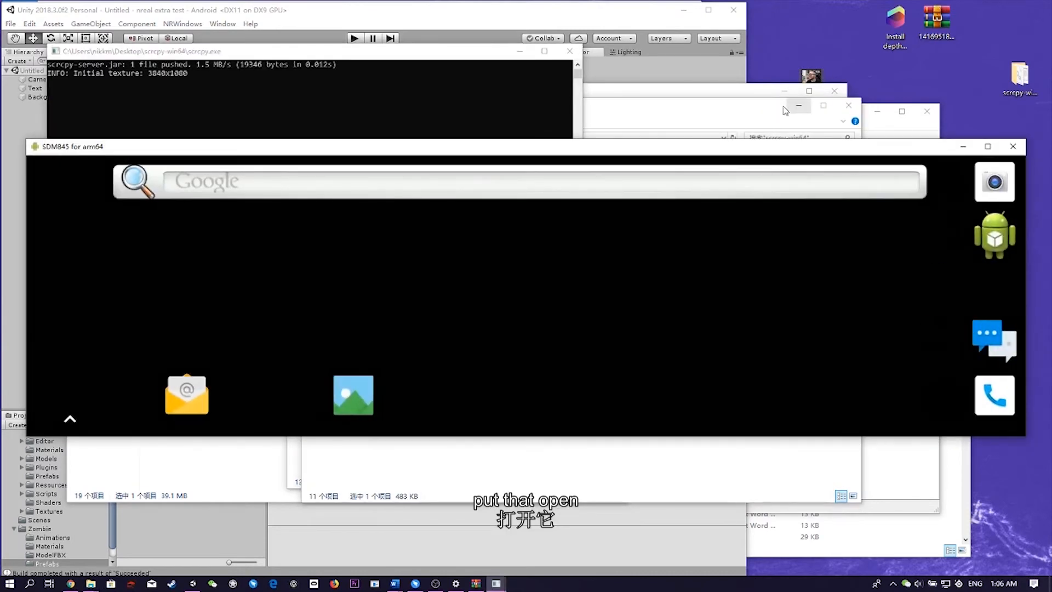
mouse_move(605, 258)
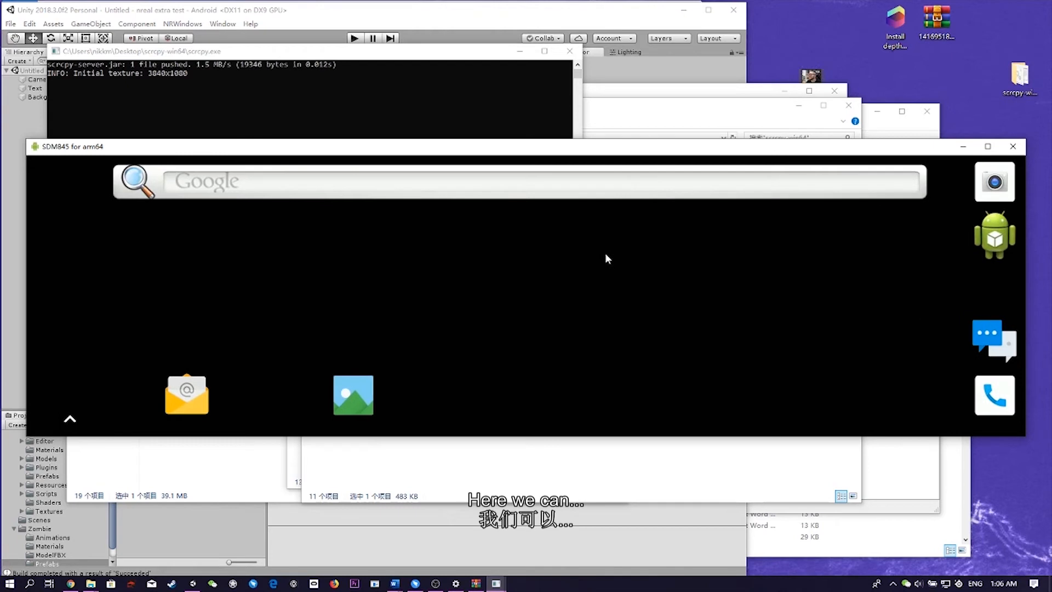
mouse_move(63, 418)
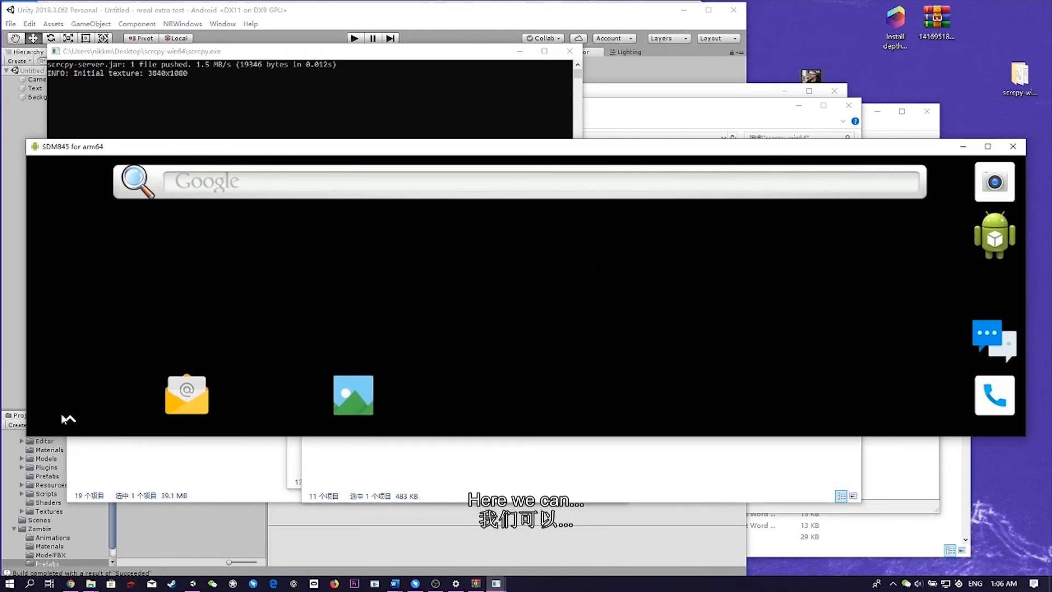
mouse_move(496, 319)
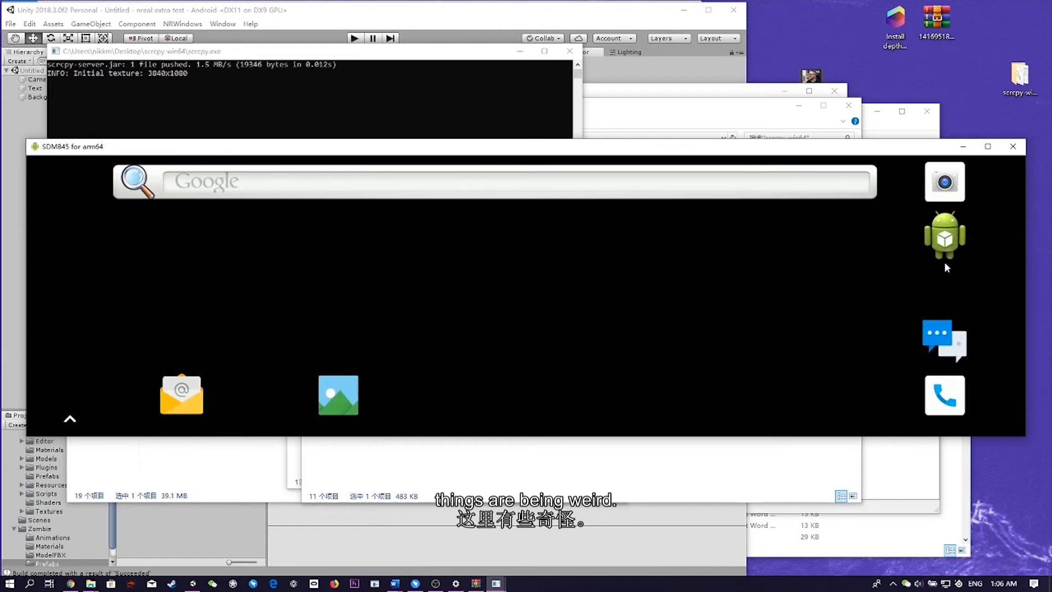
- Close the misbehaving 'SDM845 for arm64' mirror window
left_click(1012, 146)
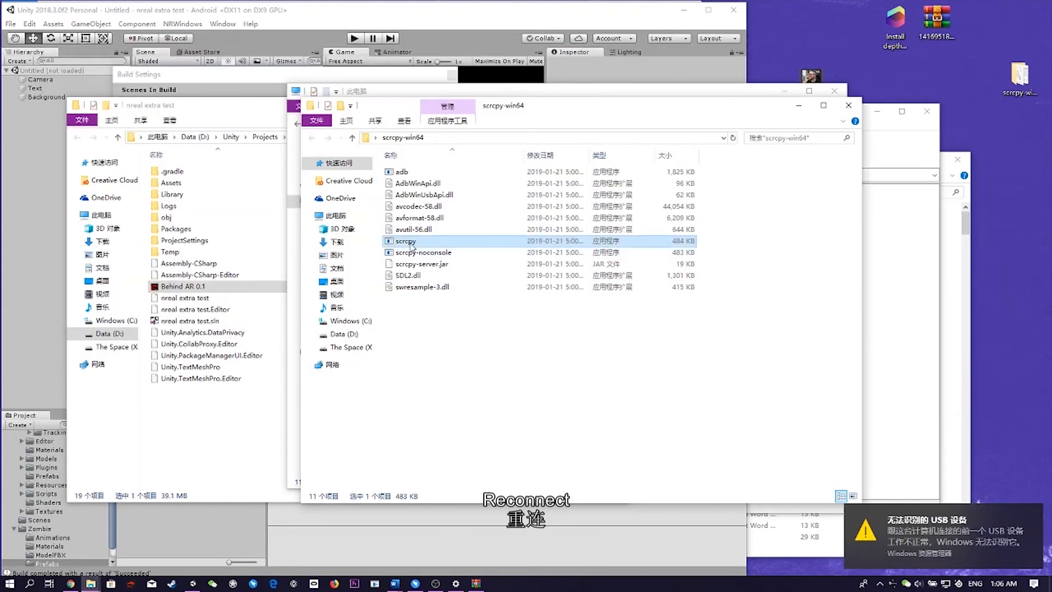
- Relaunch scrcpy.exe from the scrcpy-win64 folder, retrying until the headset mirrors after its restart
double_click(406, 240)
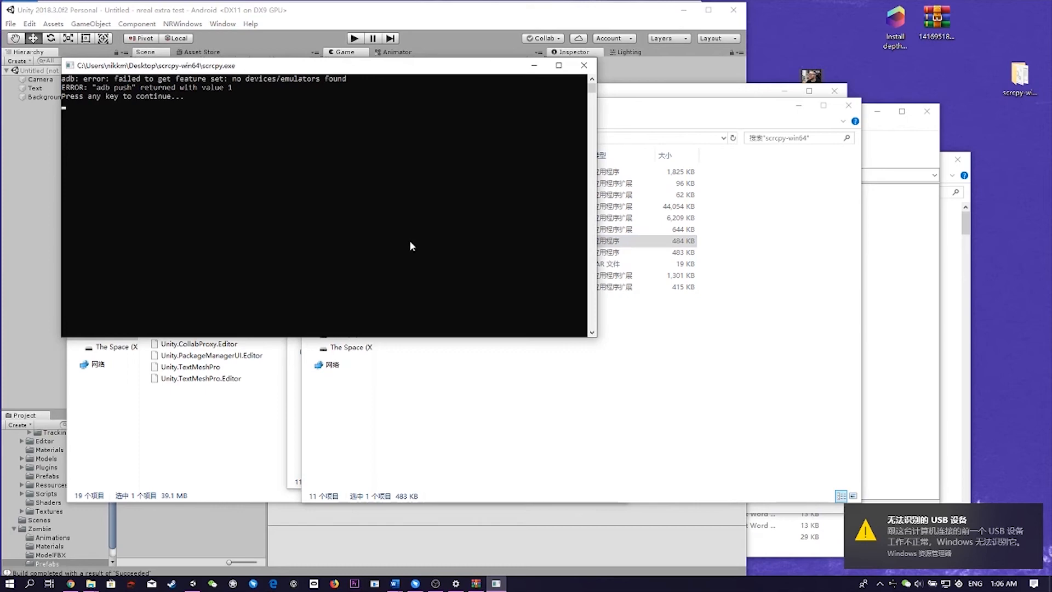
mouse_move(583, 65)
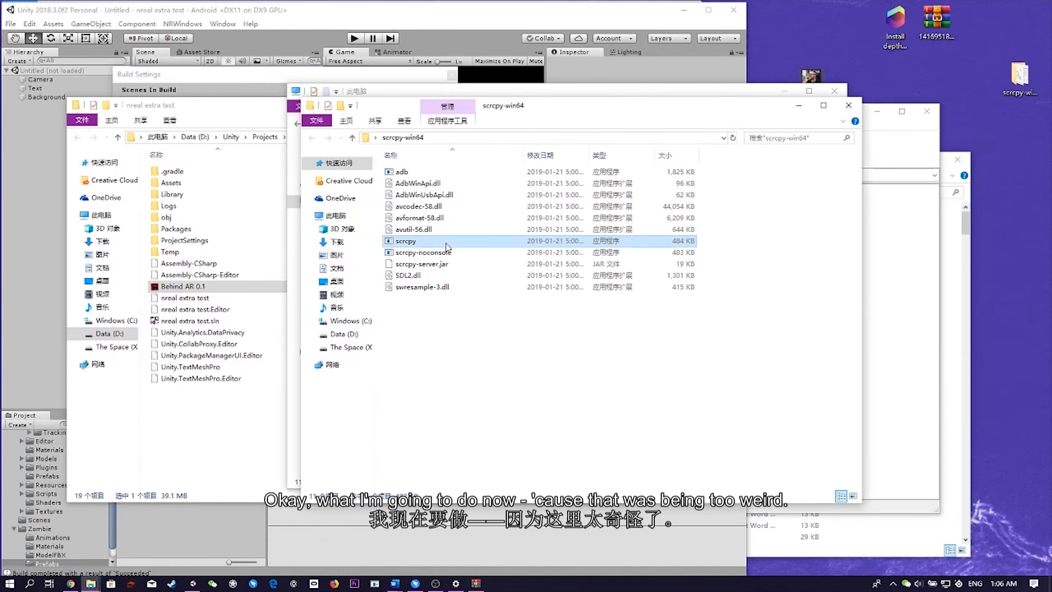
double_click(405, 240)
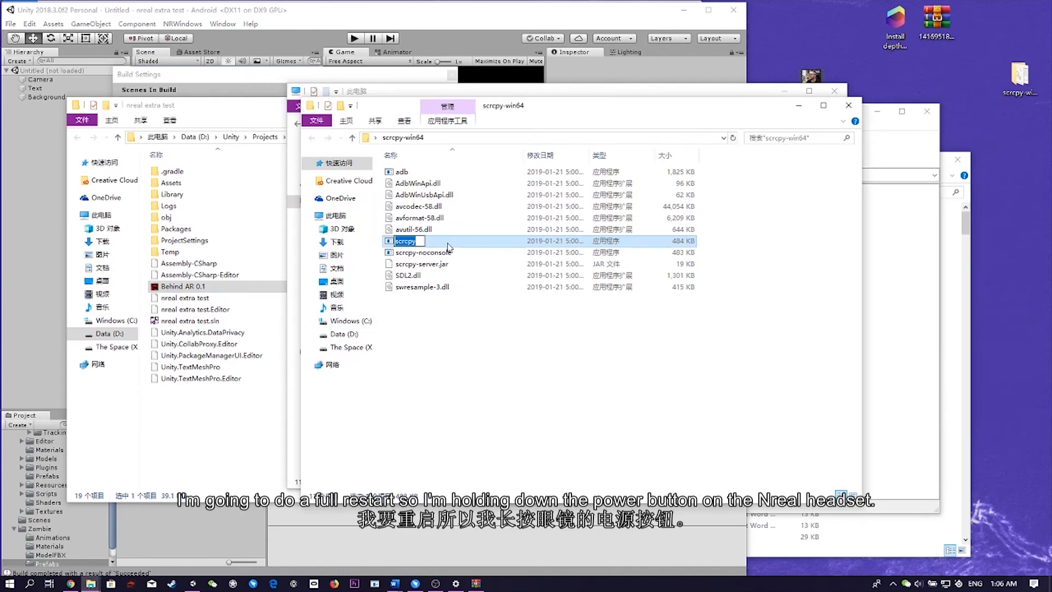
double_click(405, 240)
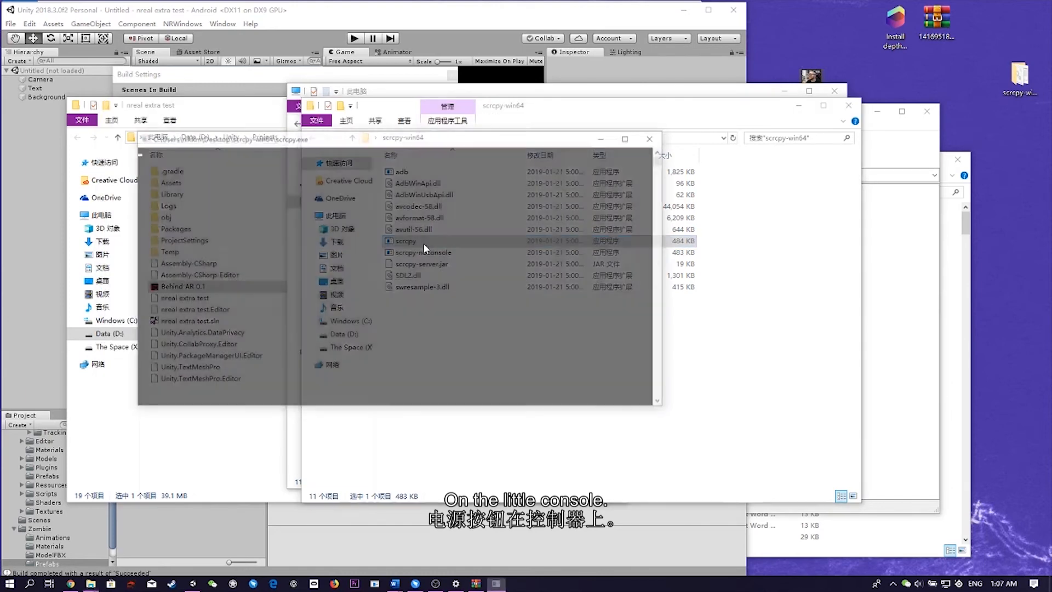
double_click(405, 241)
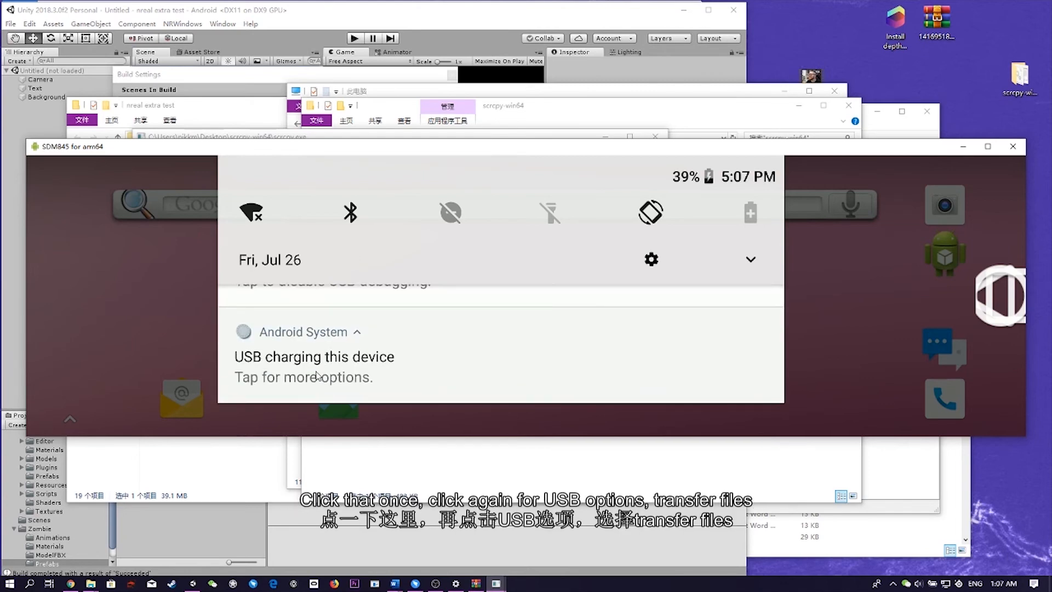
- Switch the headset's USB mode from charging to Transfer files via the notification shade
left_click(313, 356)
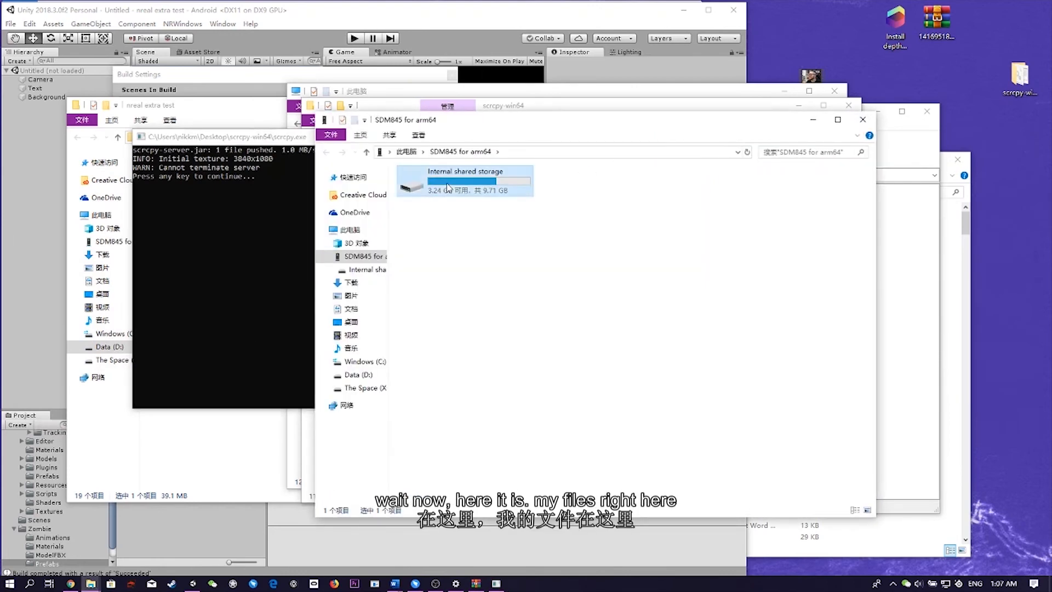
- Browse into the headset's Internal shared storage to receive Behind AR 0.1.apk
double_click(465, 179)
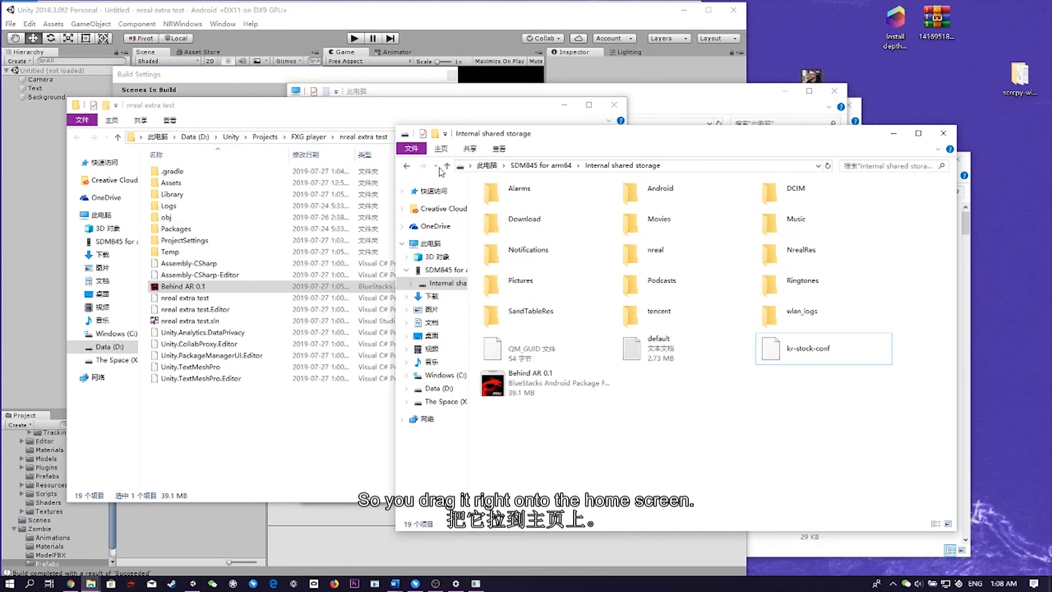
mouse_move(942, 52)
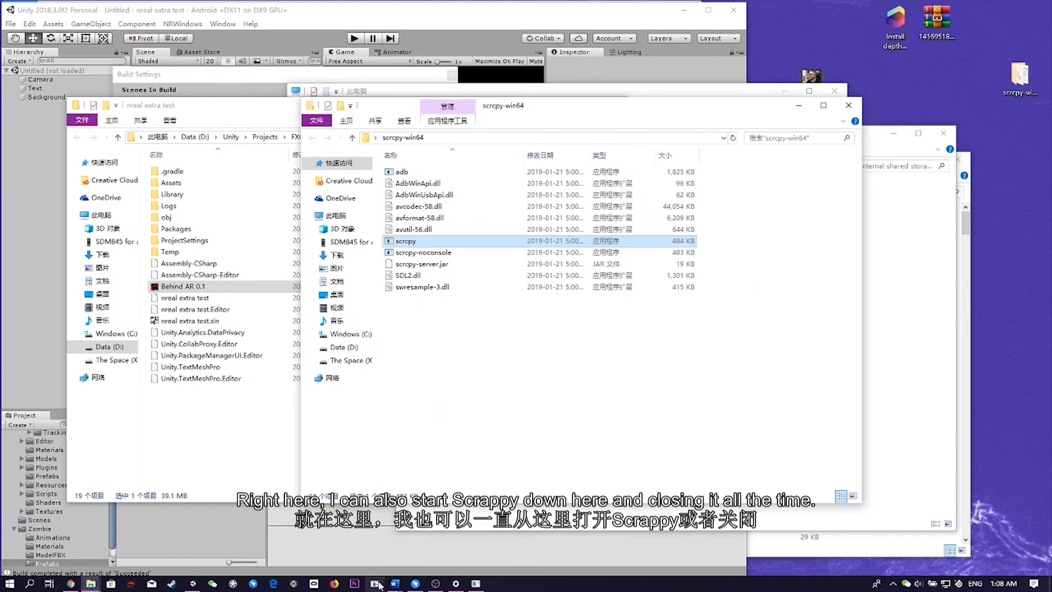
- Relaunch scrcpy and browse the Files app to 'SDM845 for arm64' storage holding Behind AR 0.1.apk
double_click(405, 240)
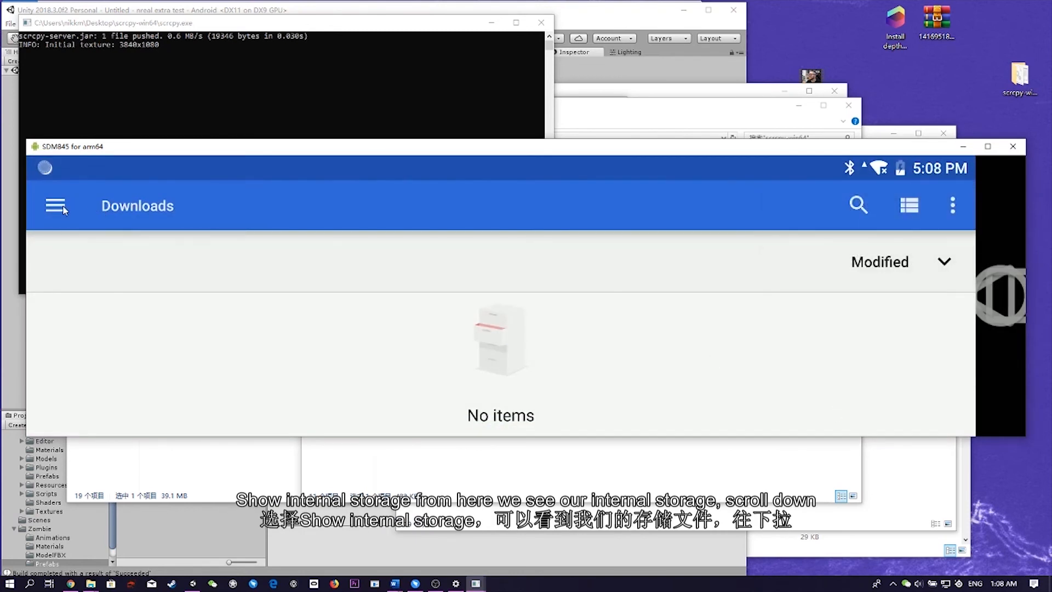
left_click(56, 205)
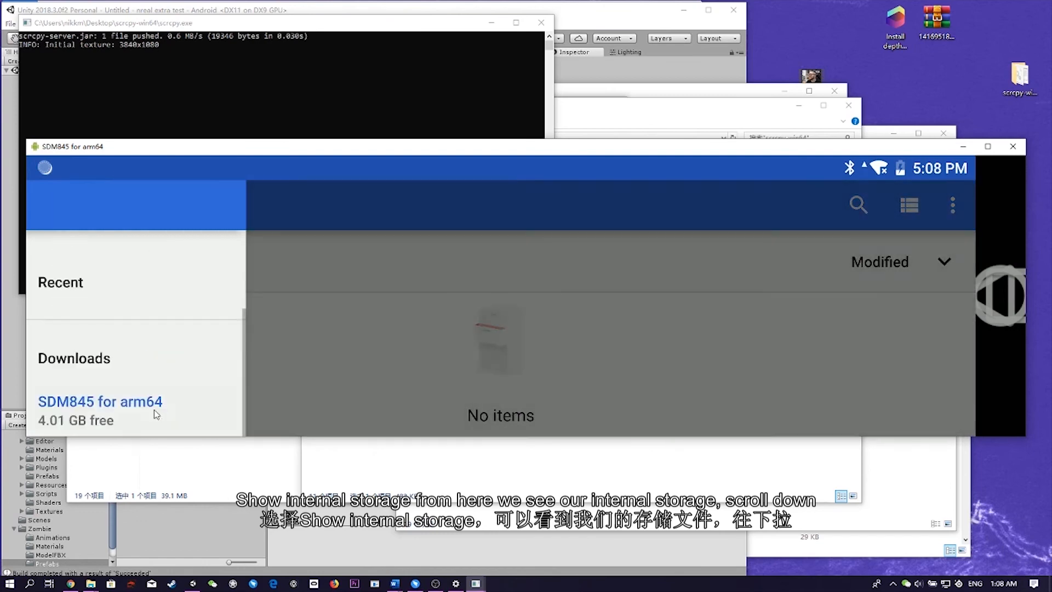
left_click(100, 401)
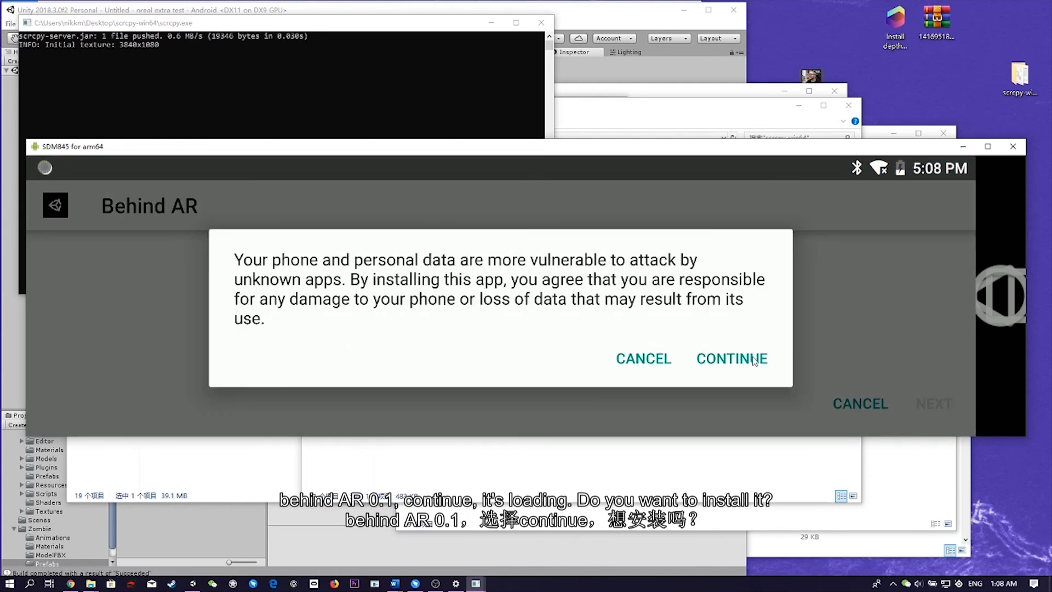
- Accept the unknown-app warning, install and launch Behind AR, allowing file access
left_click(730, 358)
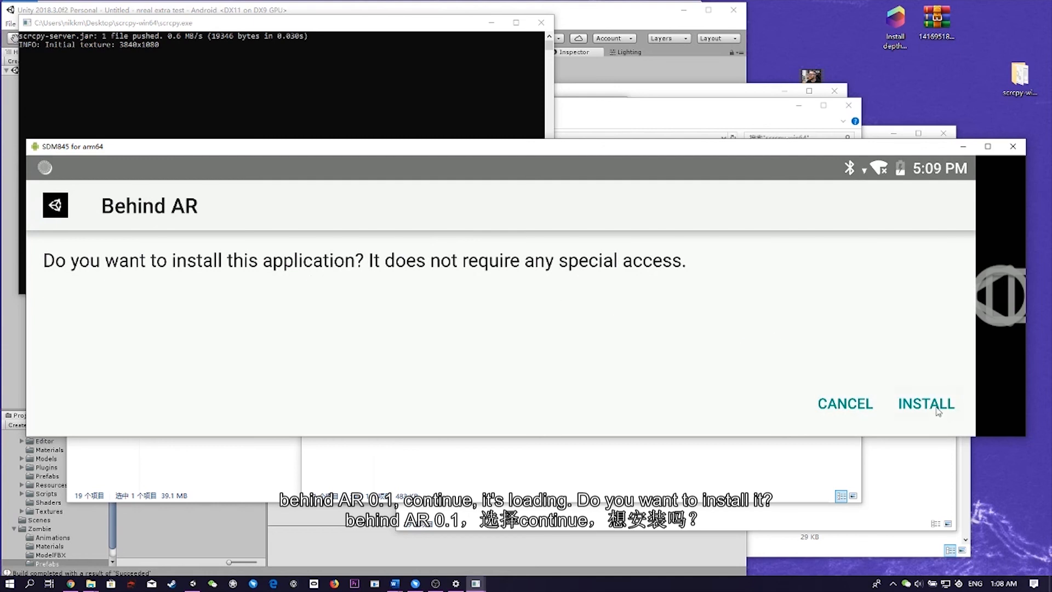
left_click(926, 403)
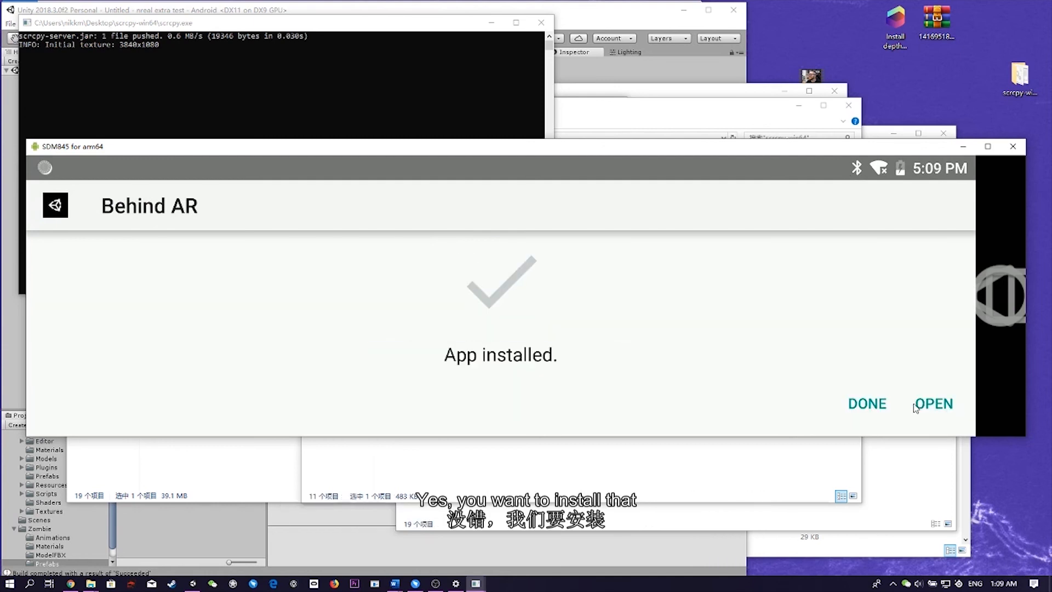
mouse_move(897, 381)
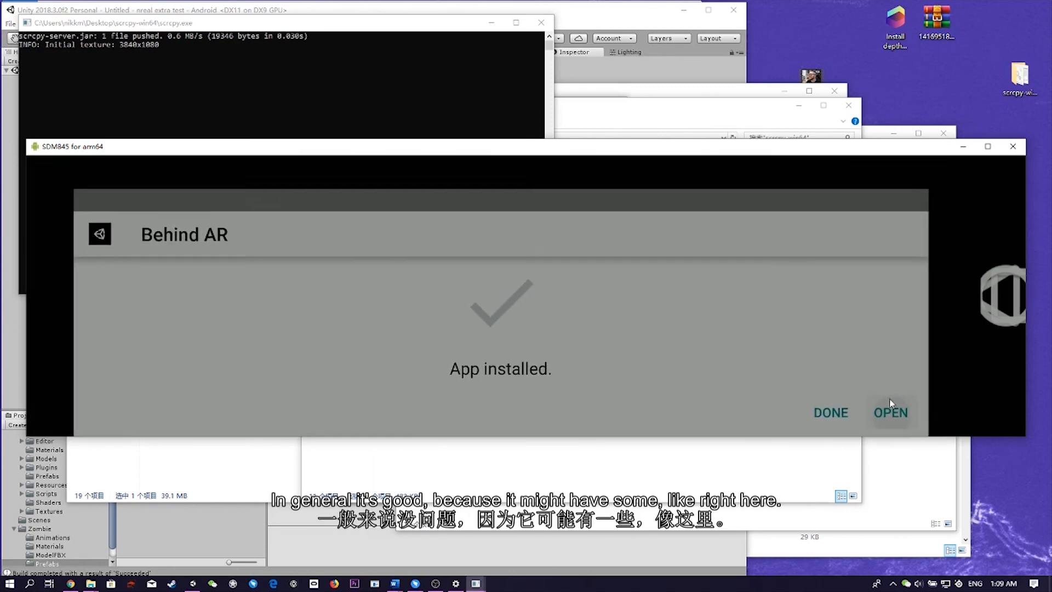
left_click(889, 412)
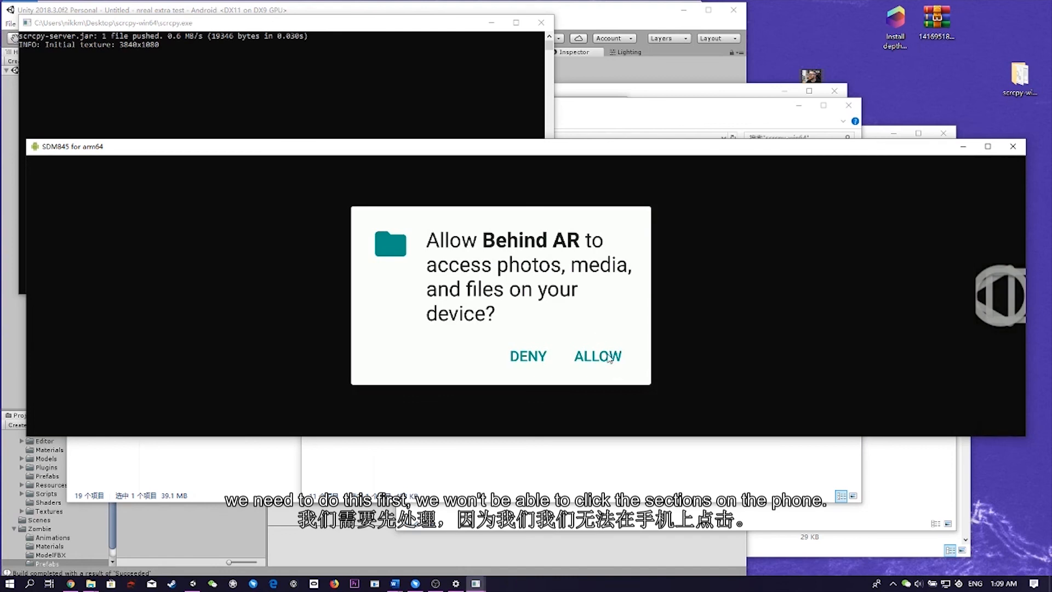
left_click(597, 355)
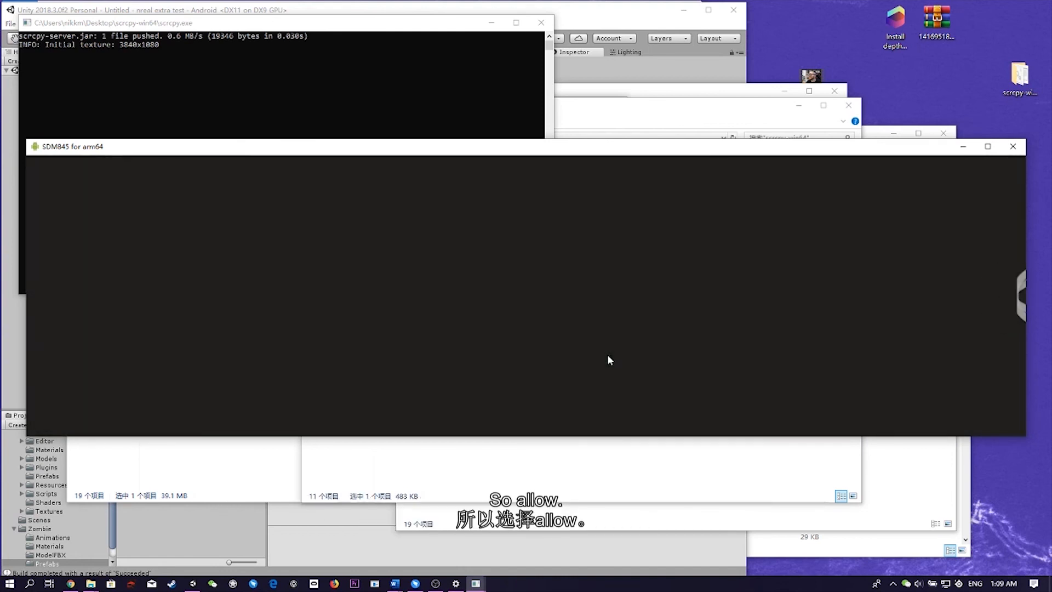
mouse_move(622, 216)
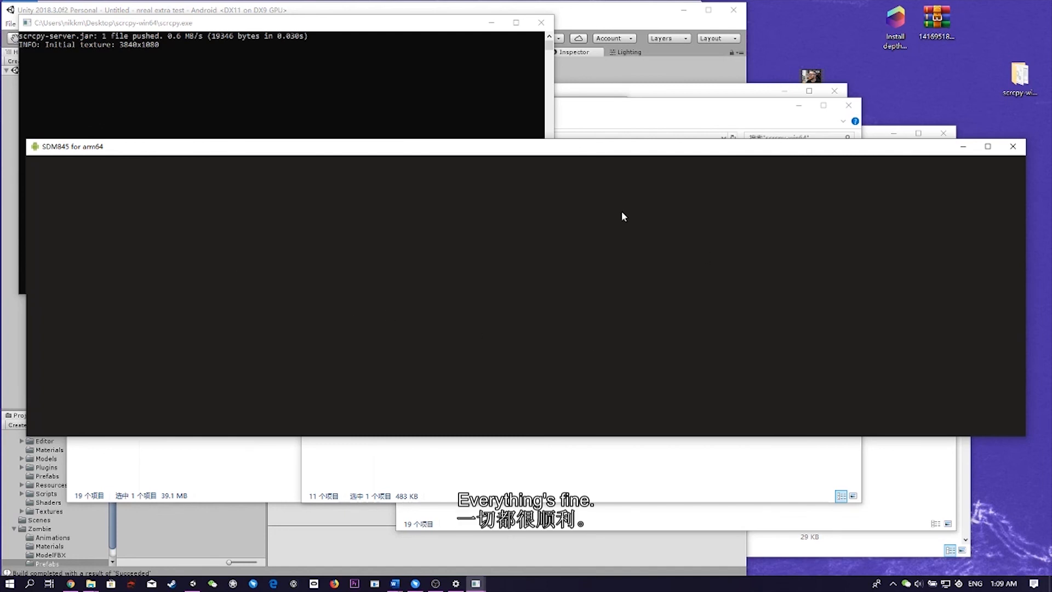